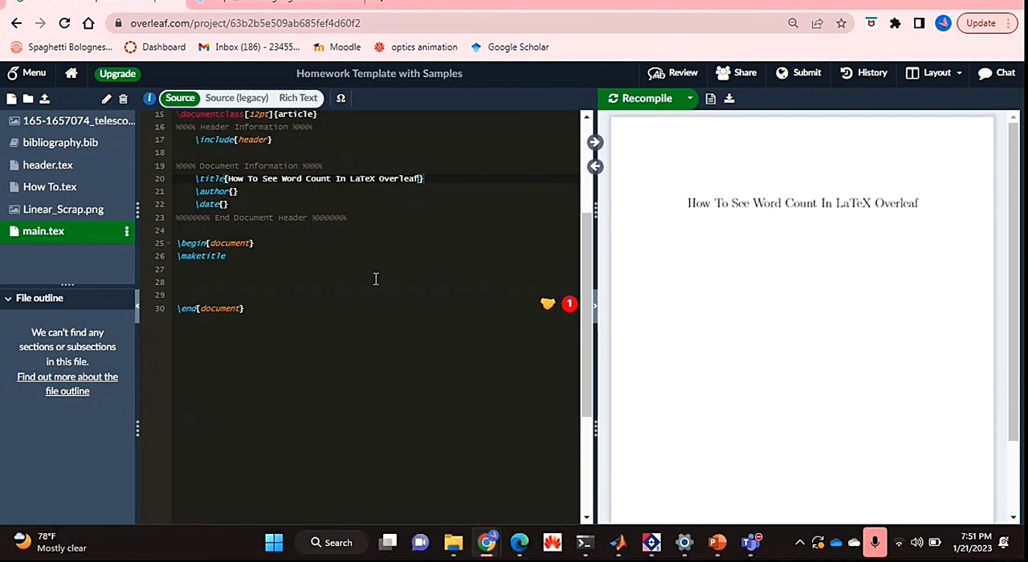
mouse_move(416, 239)
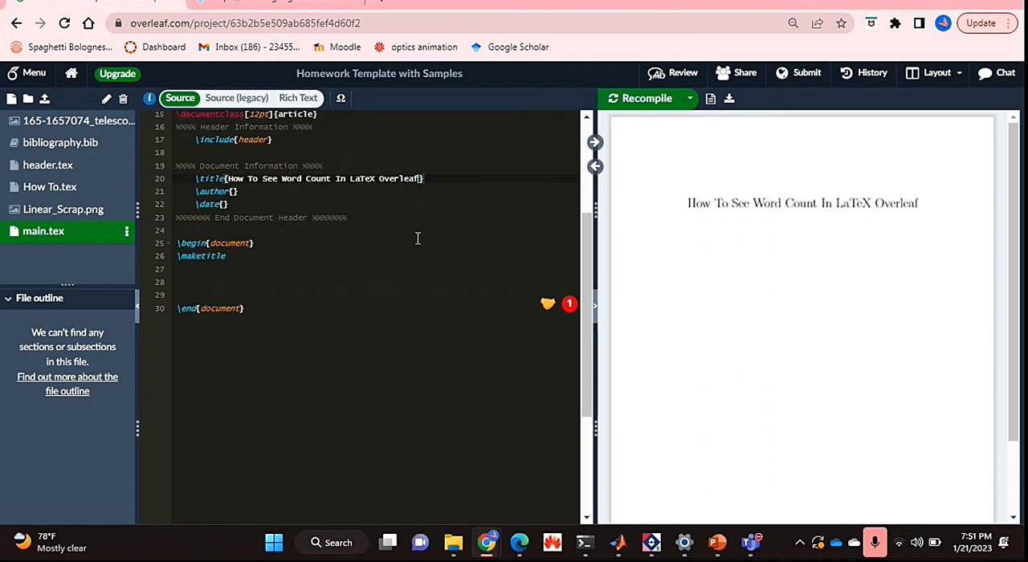
mouse_move(291, 207)
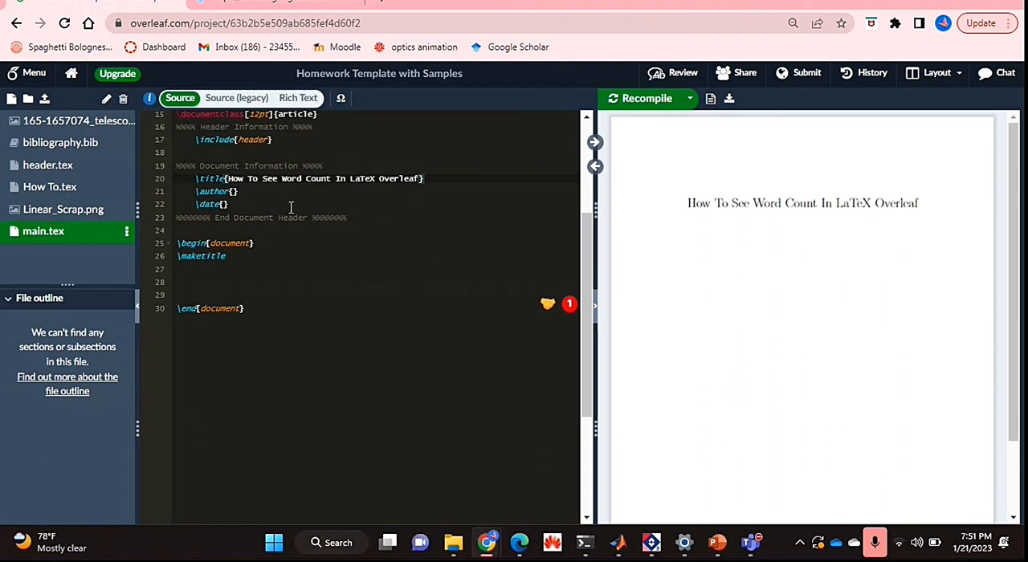
mouse_move(52, 118)
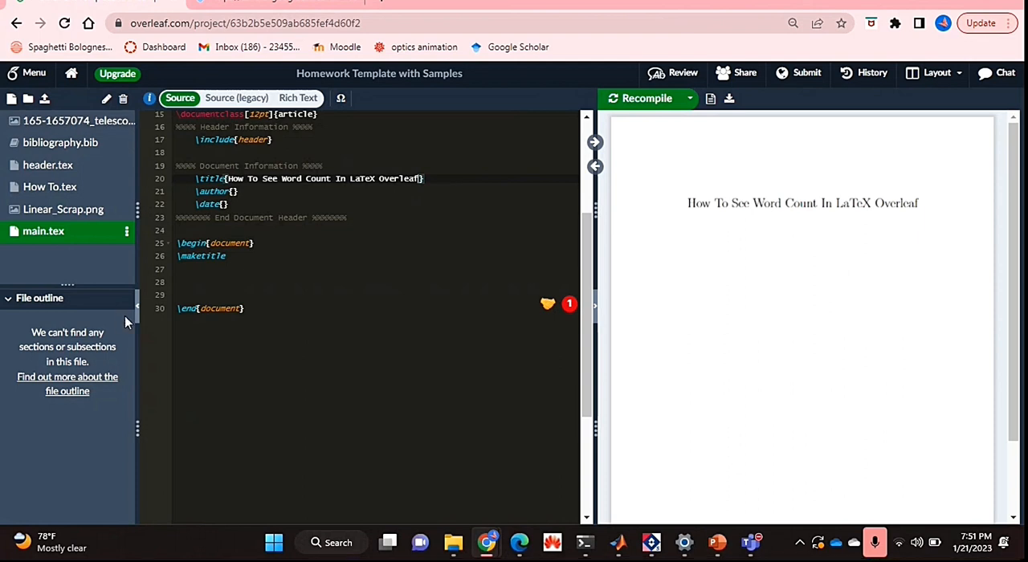
mouse_move(94, 272)
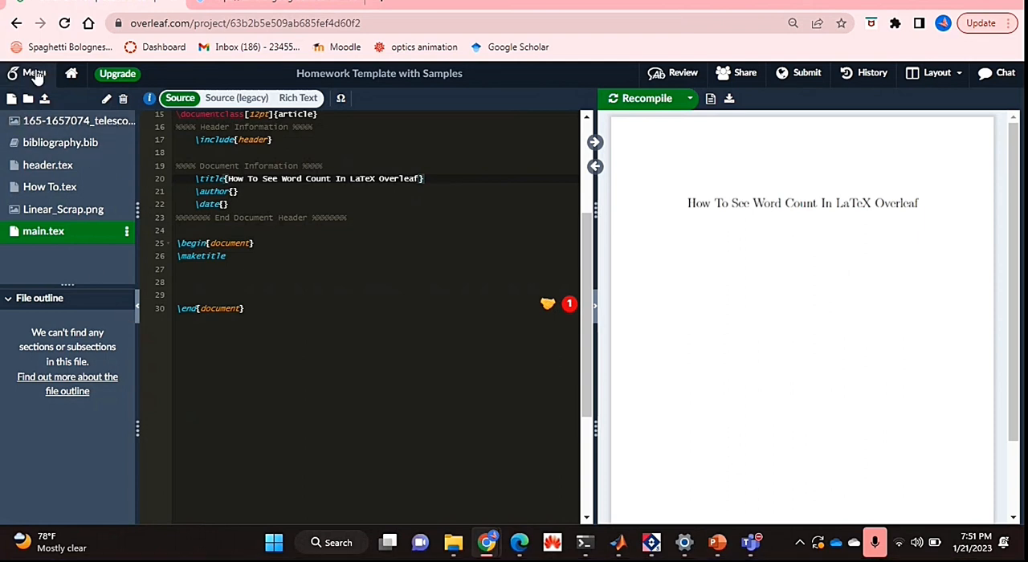
mouse_move(12, 81)
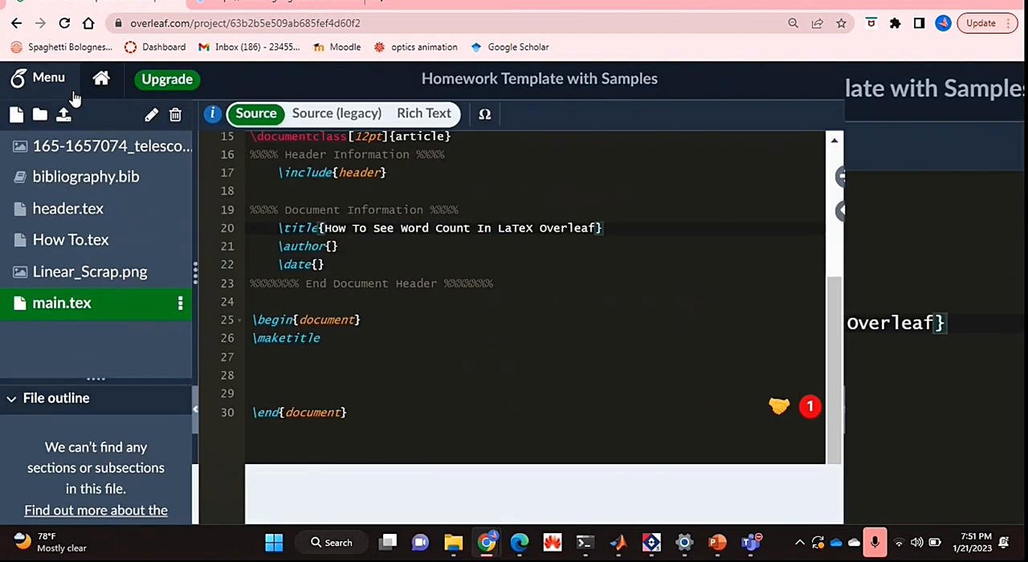
Step: Open the Overleaf project menu from the top-left corner of the editor
left_click(48, 77)
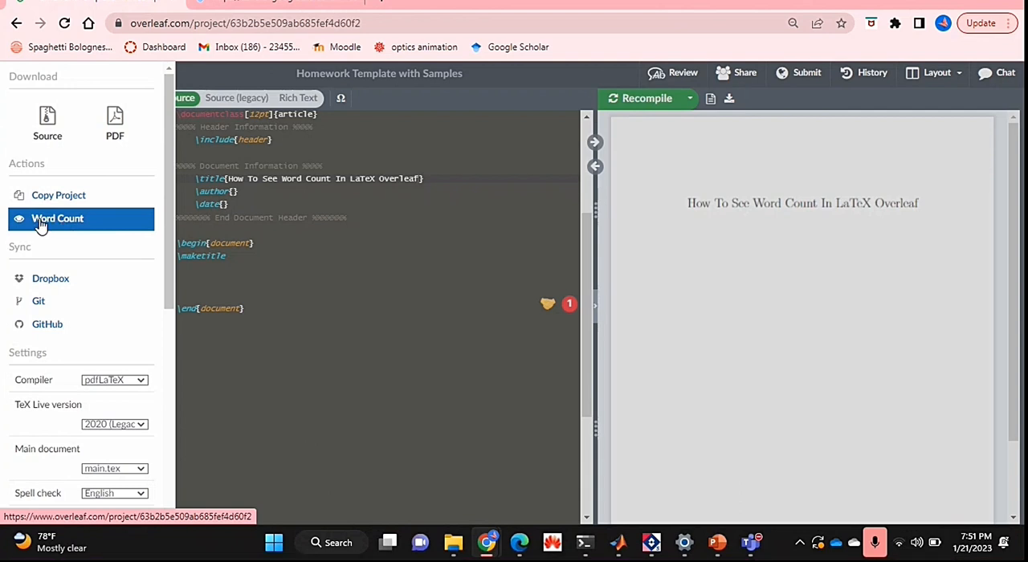
Step: Show the project word count (29 words, 1 header), then close the summary
left_click(57, 218)
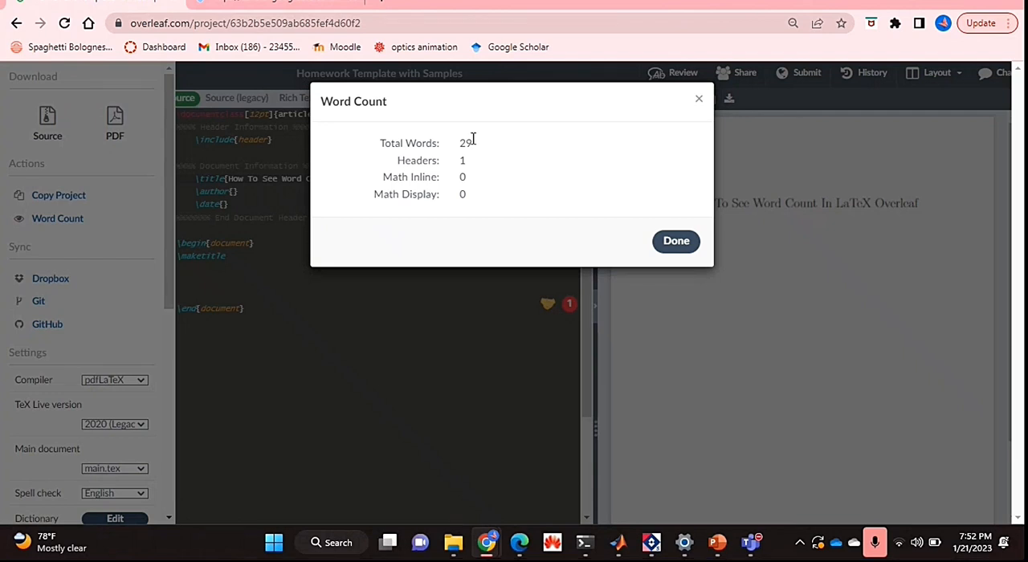
mouse_move(388, 192)
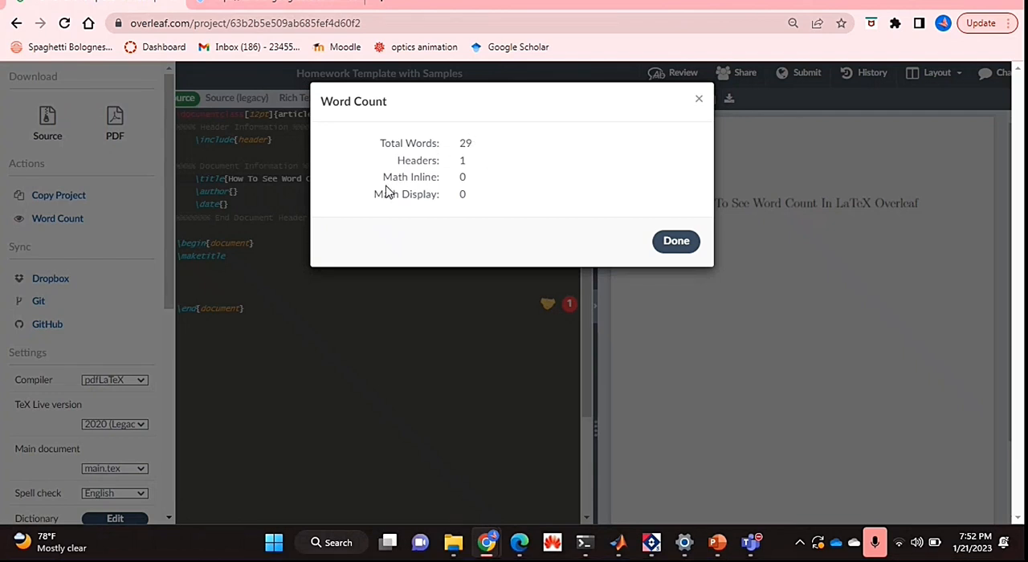
mouse_move(492, 185)
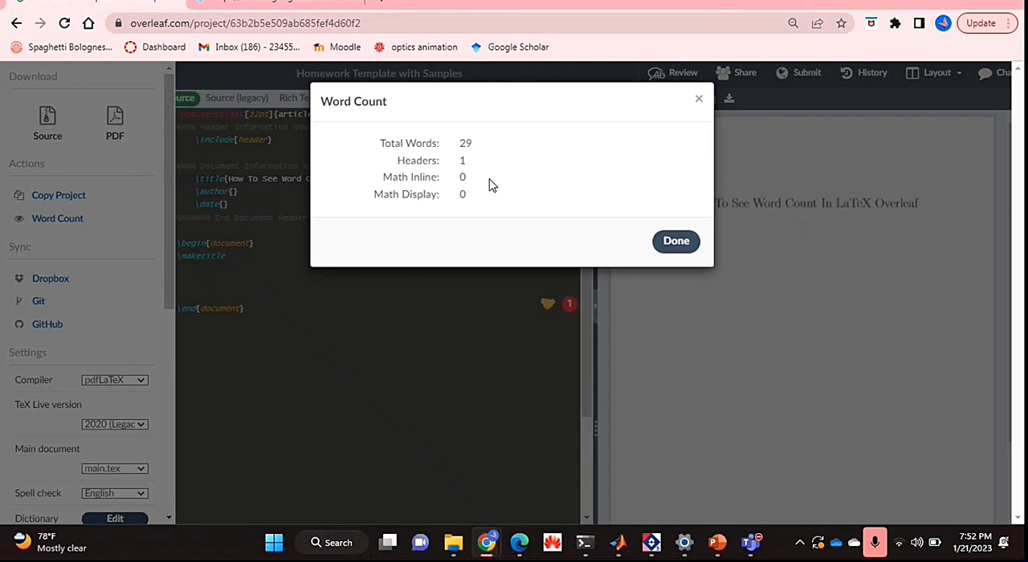
mouse_move(468, 173)
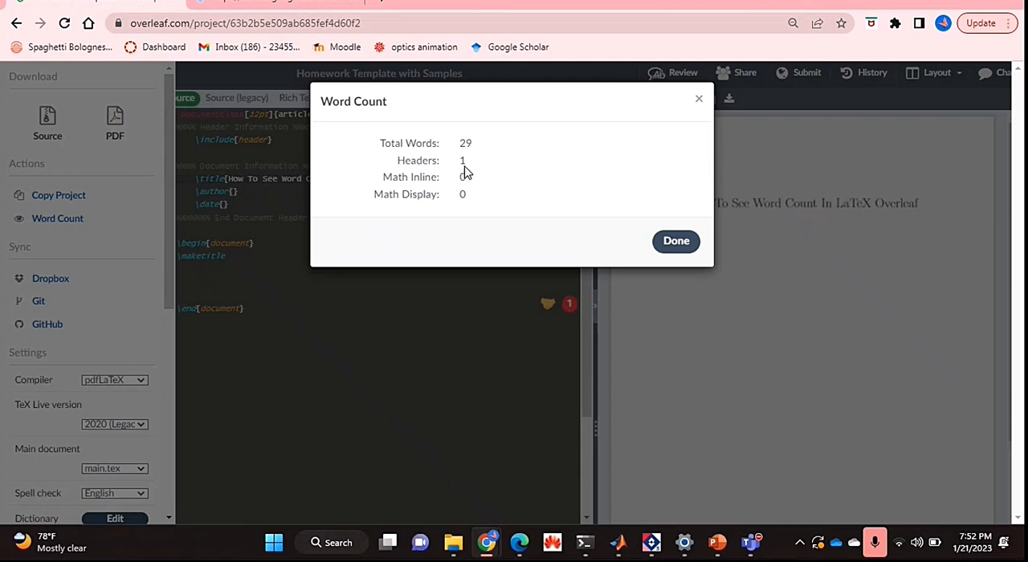
mouse_move(464, 175)
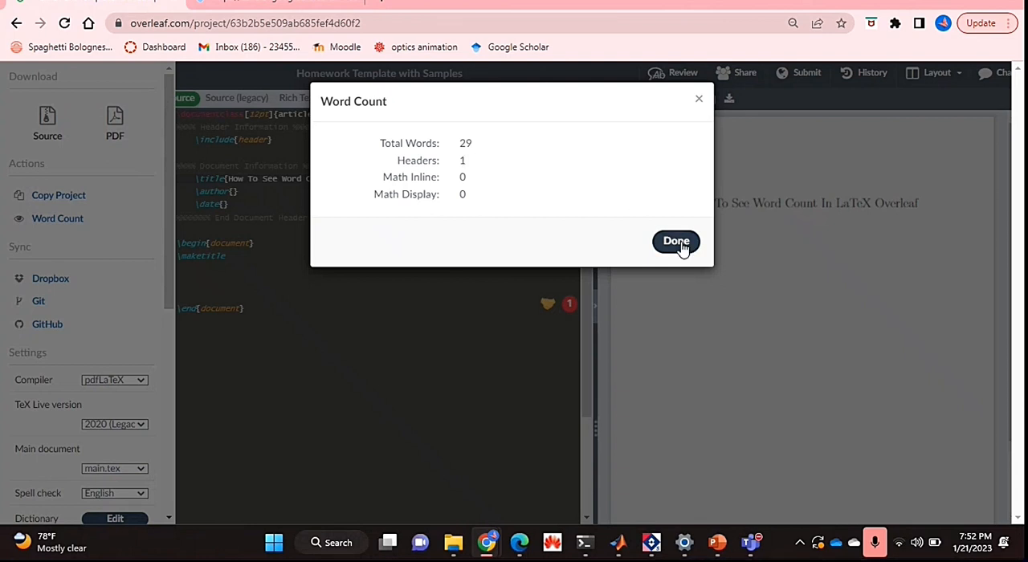
left_click(676, 240)
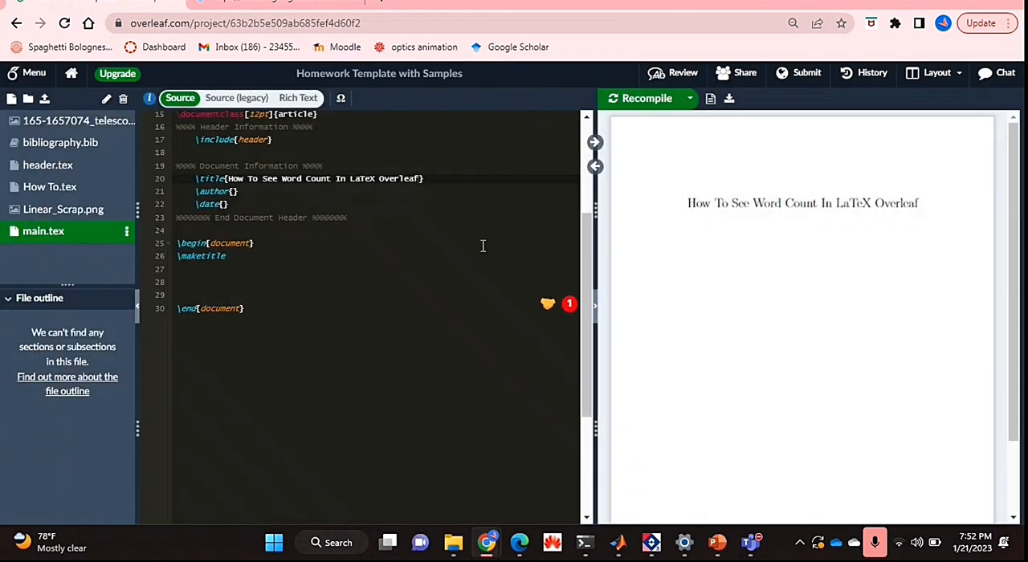